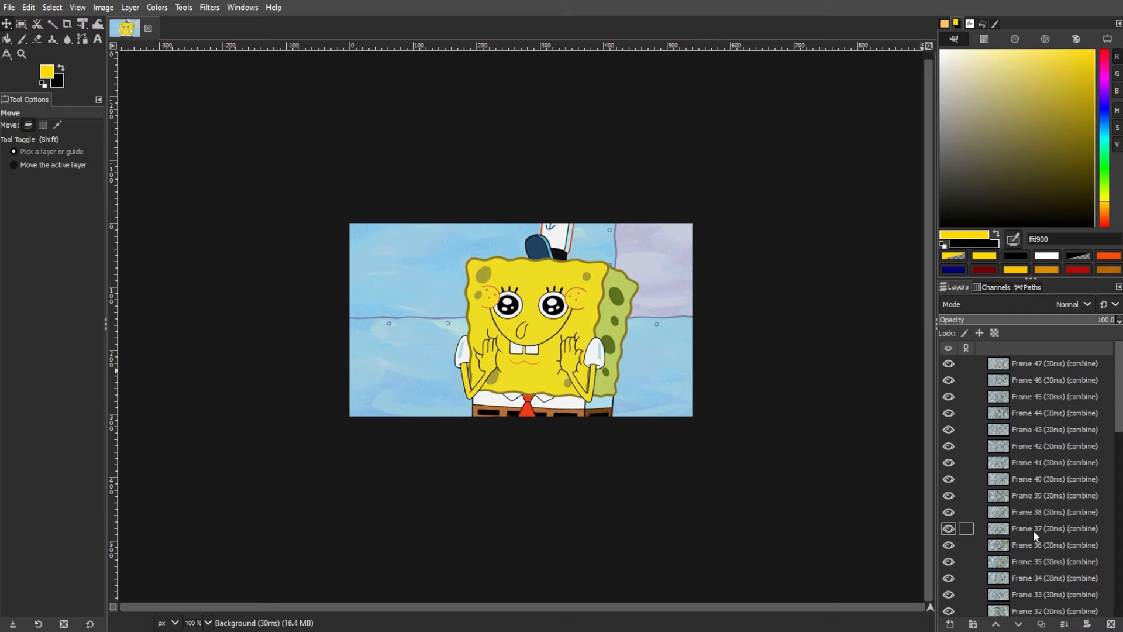
Step: Add a REALLY? text layer in Gotham Bold at 100 px over the lower image
scroll("down", 3)
type("REALLY?")
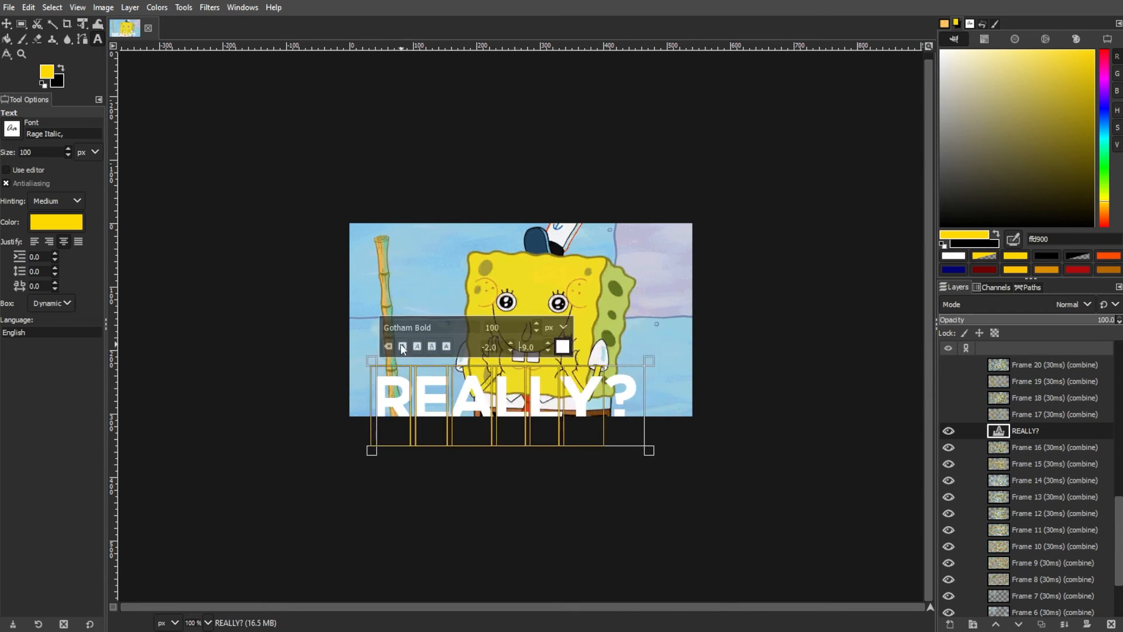
Step: Make the REALLY? text black and duplicate it above each Frame layer up to 31
left_click(561, 346)
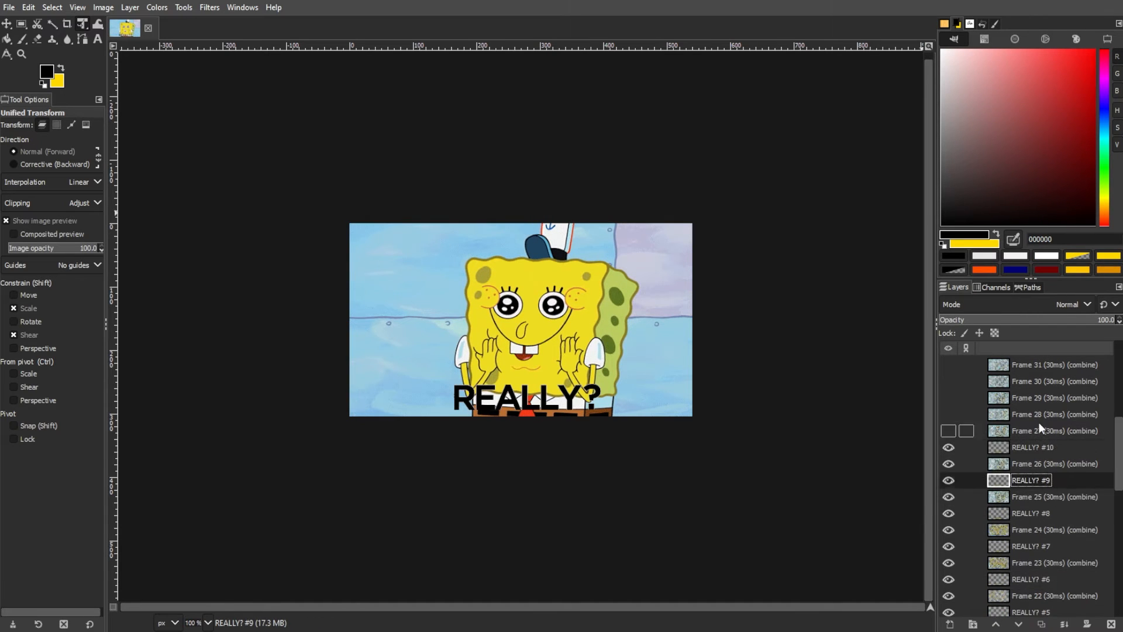
scroll("down", 3)
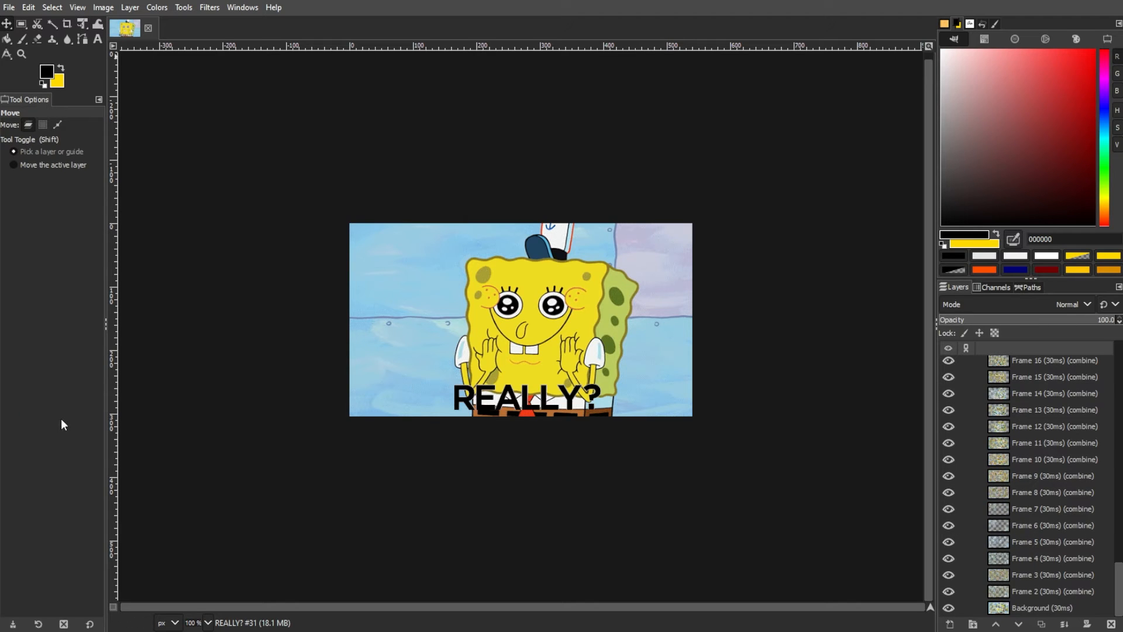
Step: Export the image as giphy.gif, replacing the existing file of that name
left_click(9, 7)
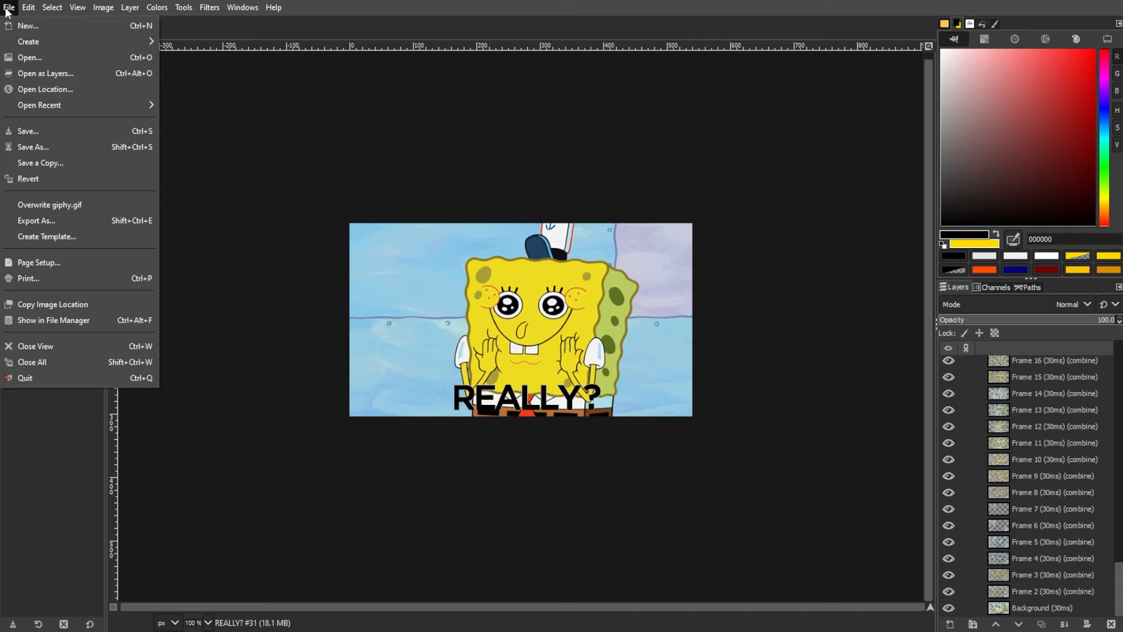
left_click(36, 220)
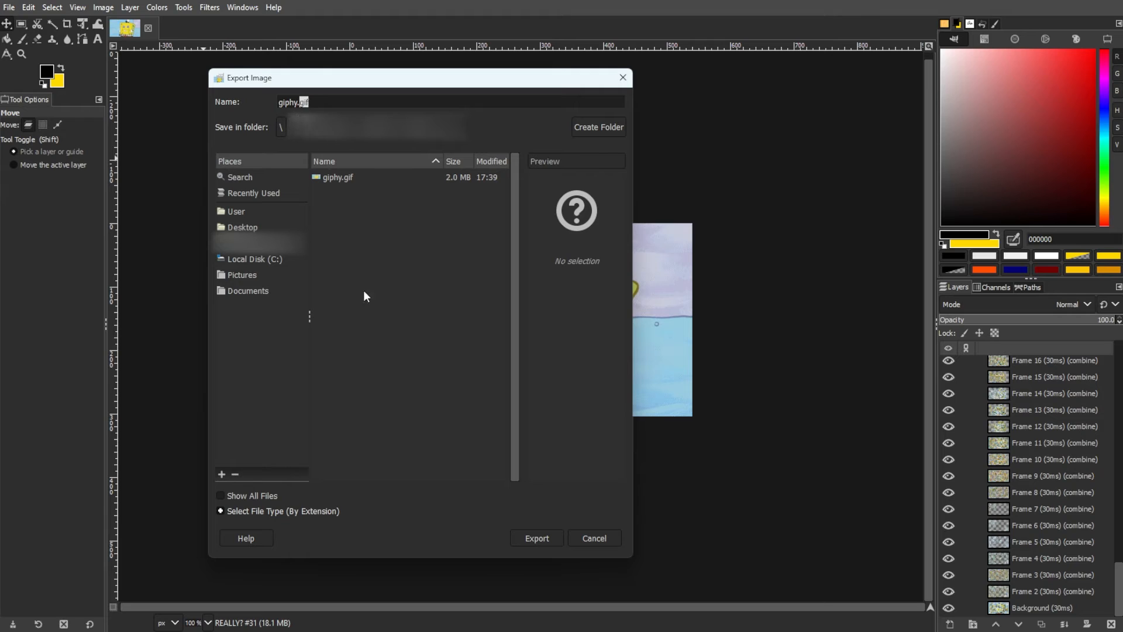
mouse_move(368, 301)
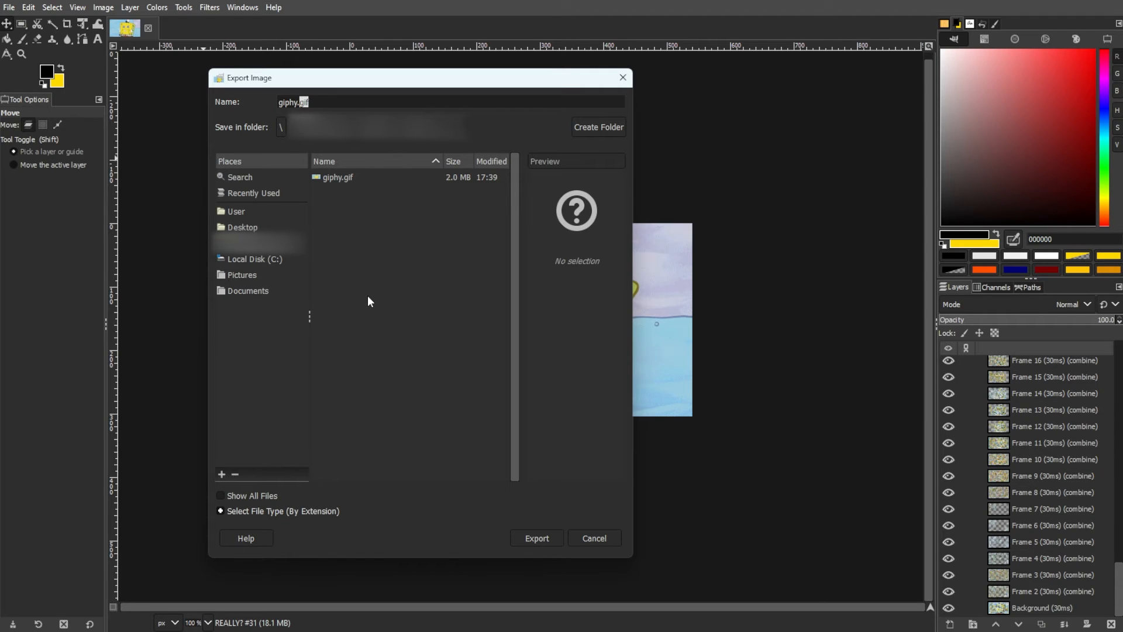
left_click(337, 176)
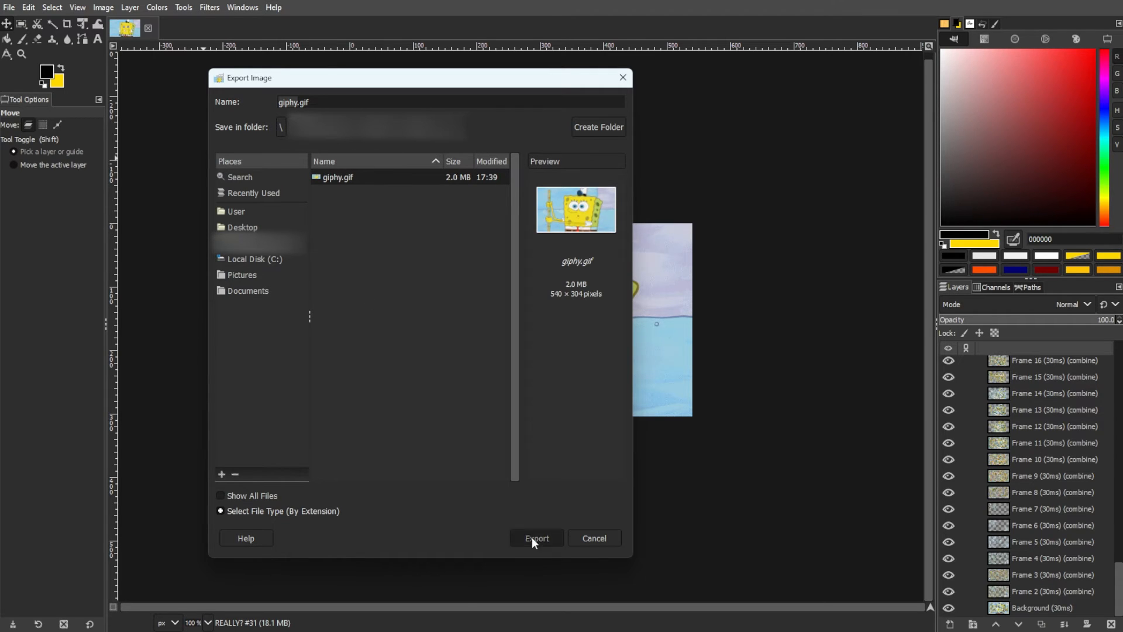
left_click(536, 538)
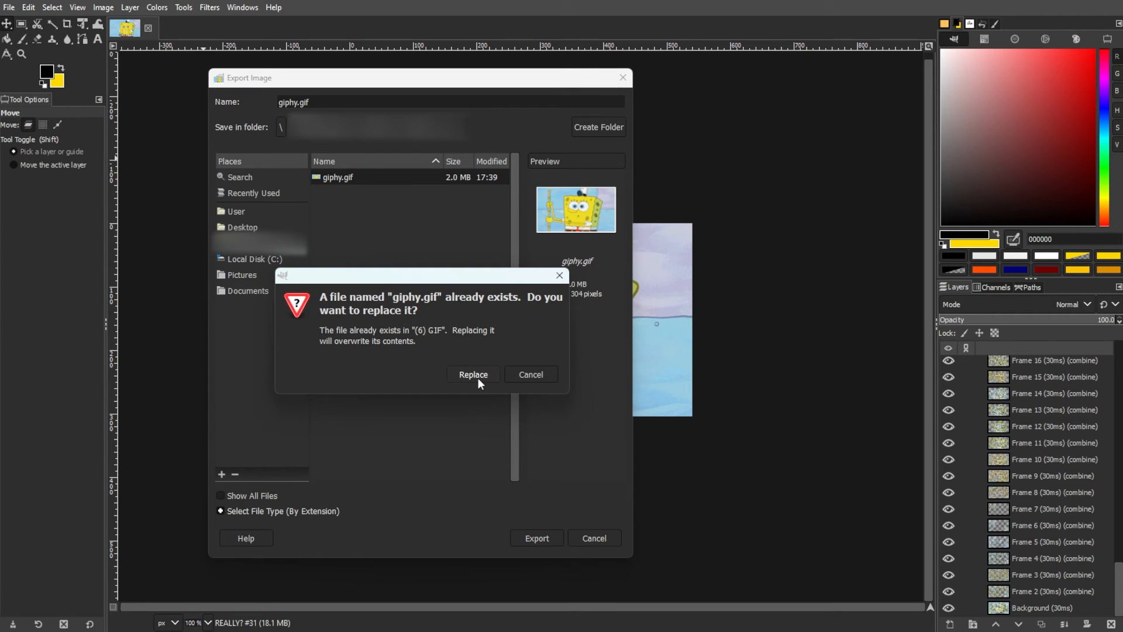
left_click(473, 374)
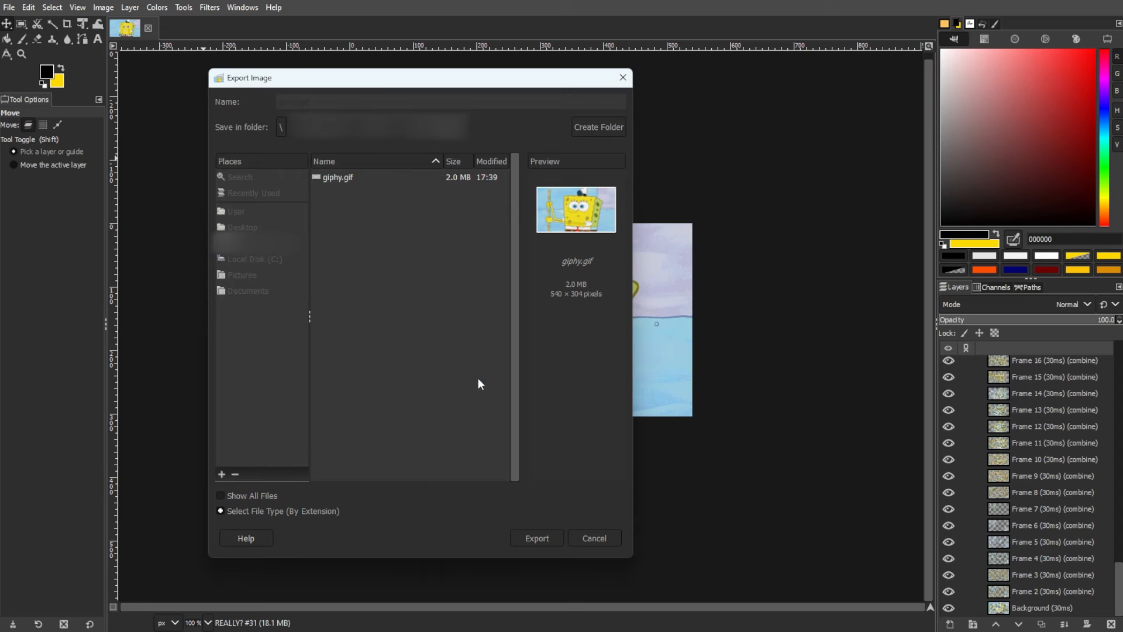
Step: Export as a looping animation with 100 ms default frame delay
left_click(537, 538)
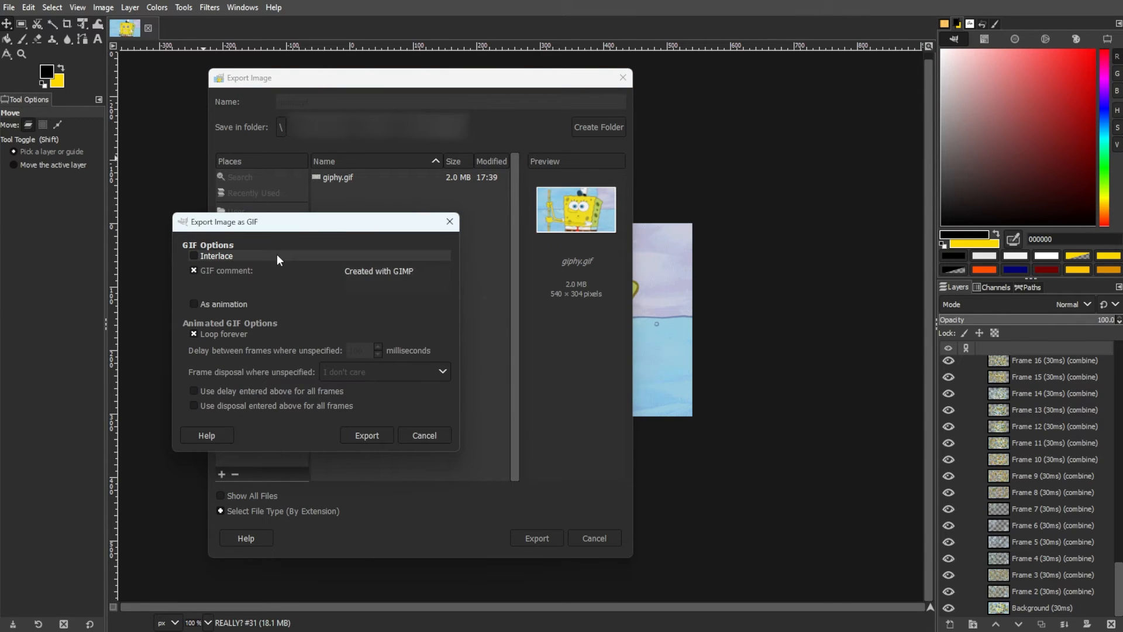
left_click(194, 304)
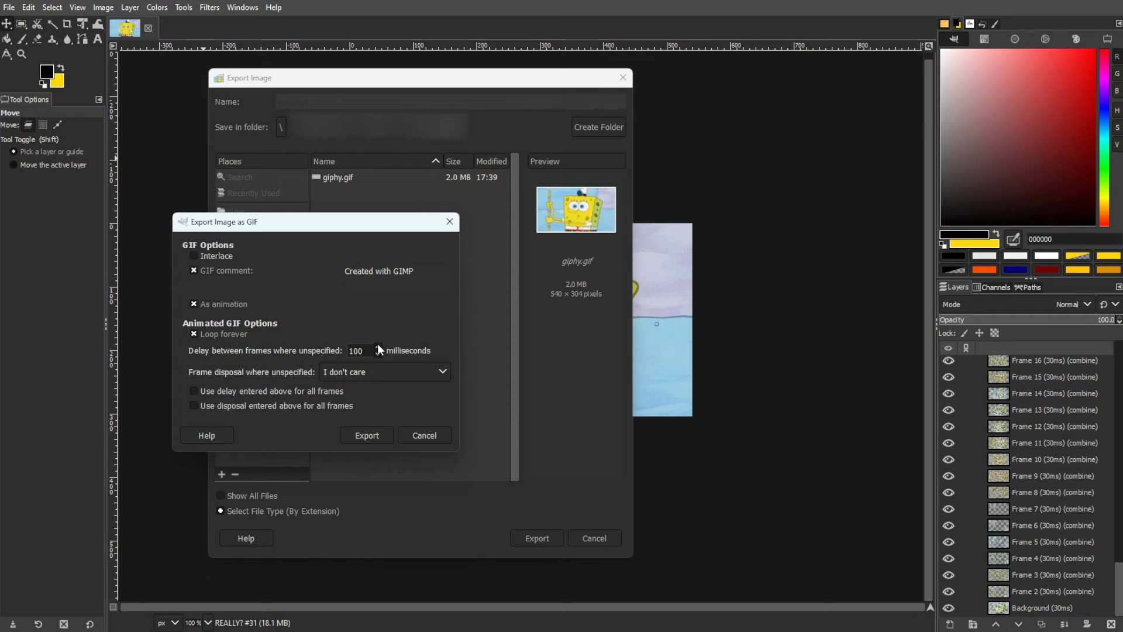
mouse_move(219, 417)
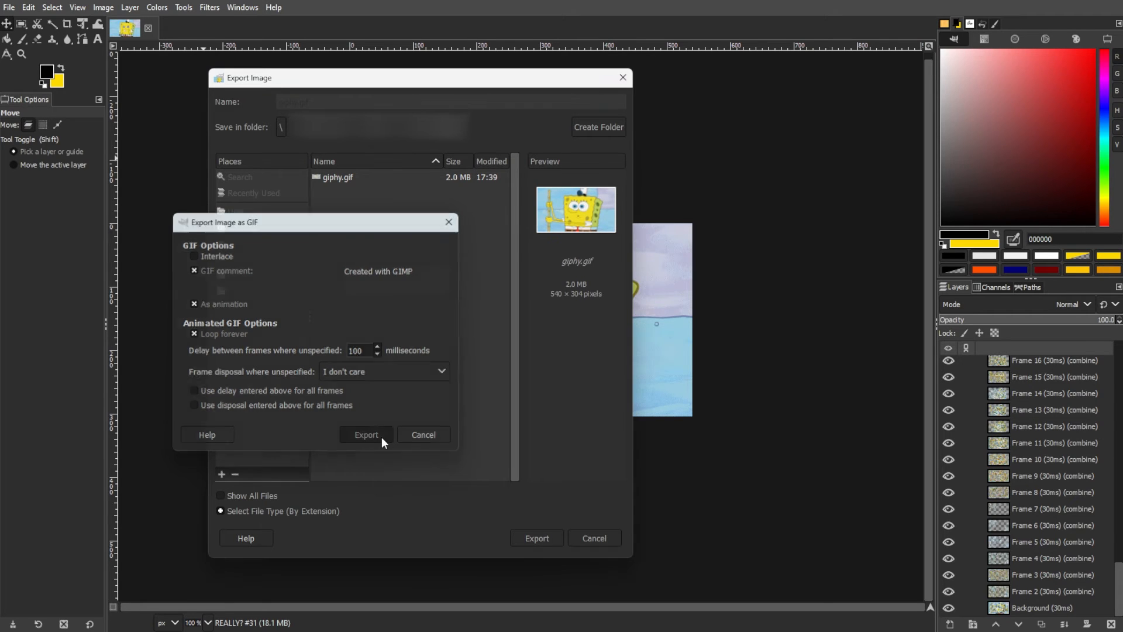
left_click(366, 436)
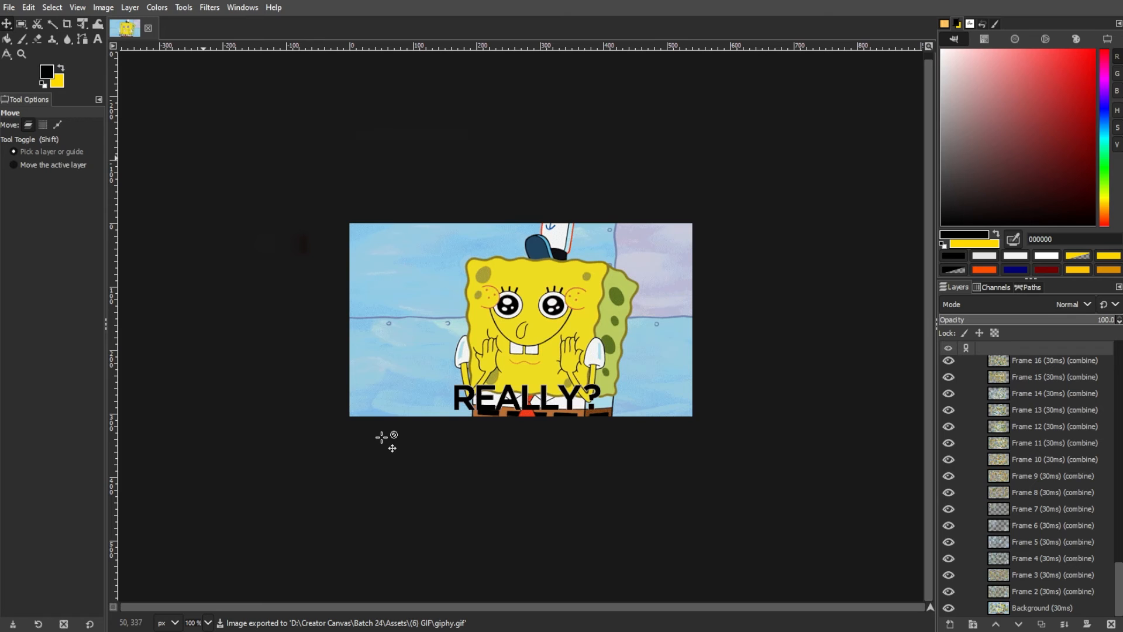